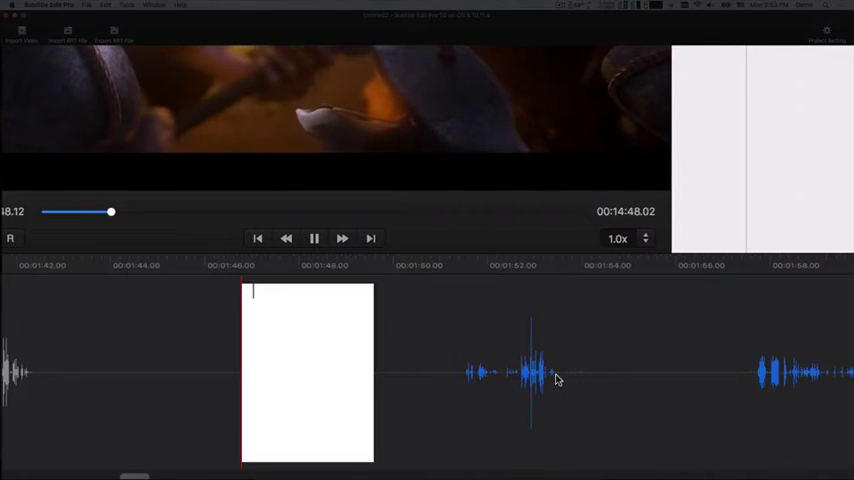
# - Type 'This blade has a dark past', 'It has shed much innocent blood' and 'You are fool for traveling alone…' into waveform boxes
pyautogui.write('T')
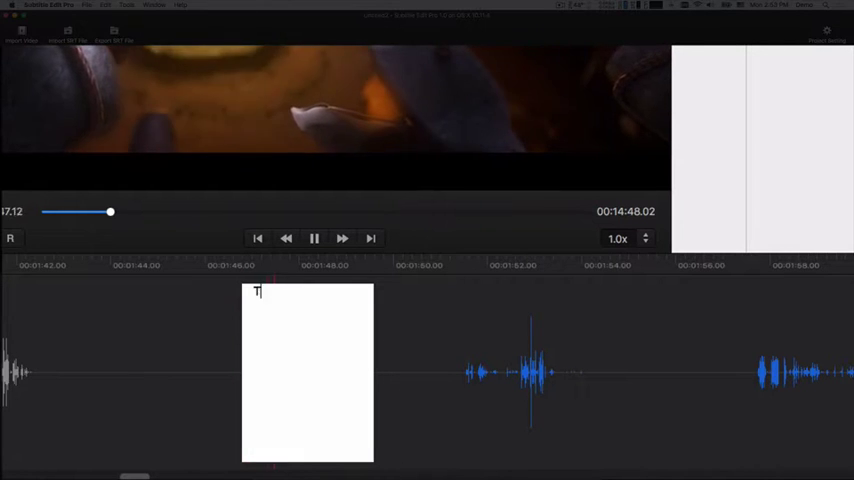
pyautogui.write('his blade has a')
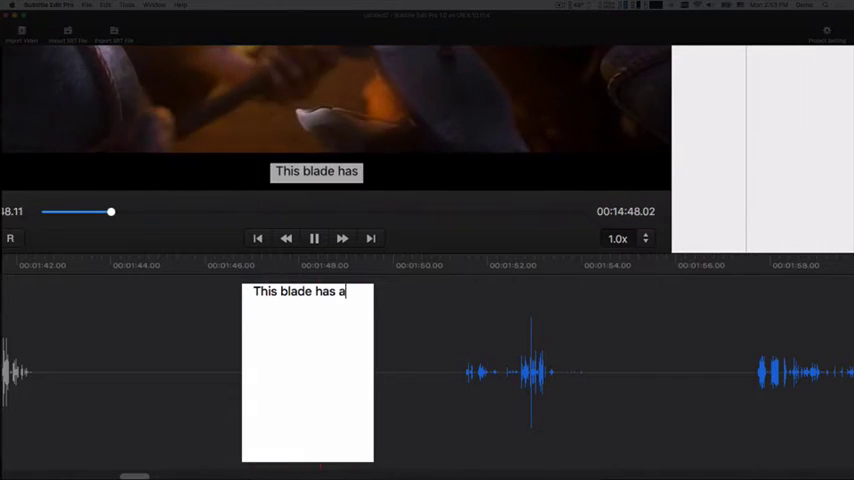
pyautogui.write('dark past')
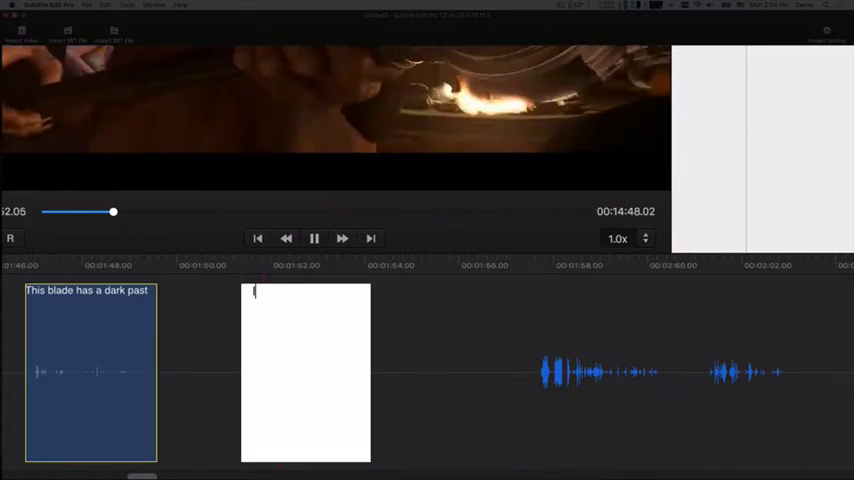
pyautogui.write('It has shed m')
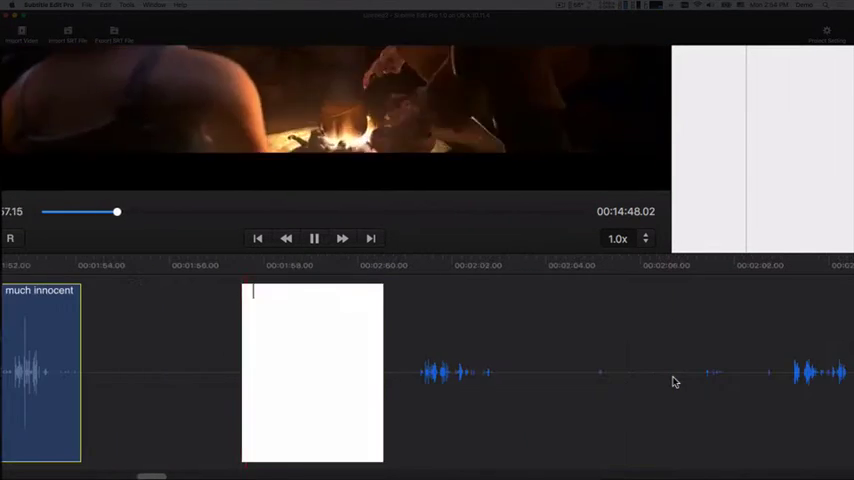
pyautogui.write('You are fool for traveling')
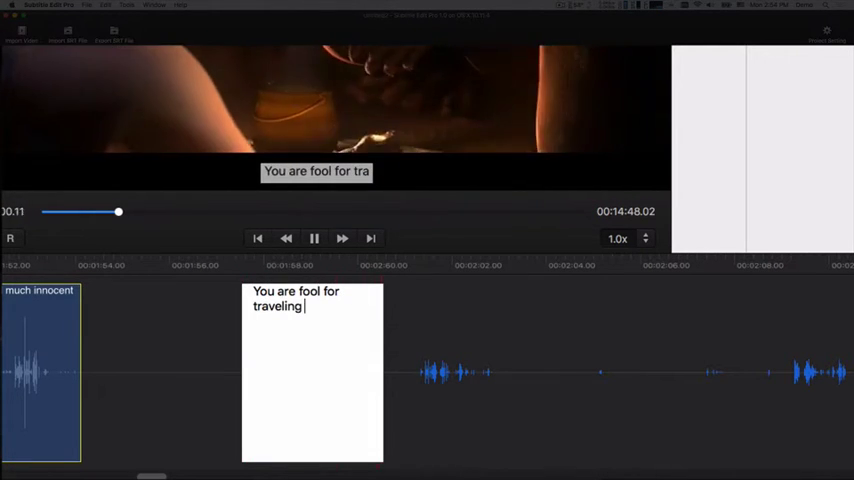
pyautogui.write('alone so comp')
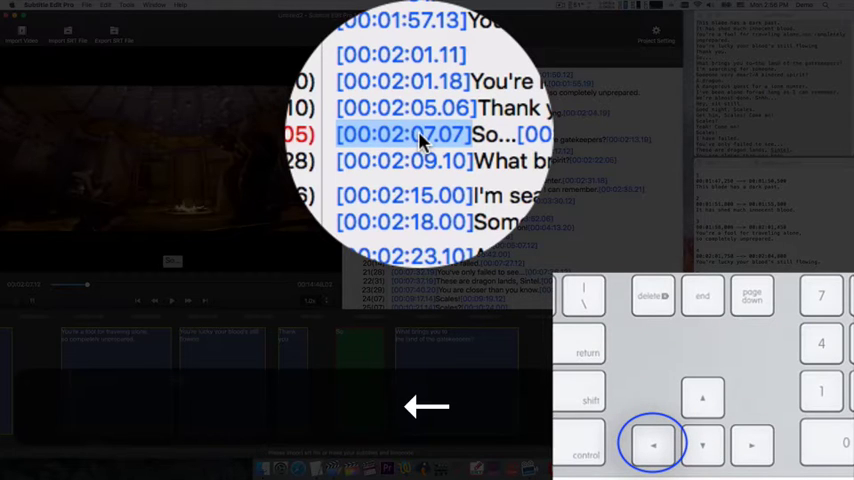
# - Nudge the So... subtitle's start timecode earlier with the Left Arrow key
pyautogui.press('left')
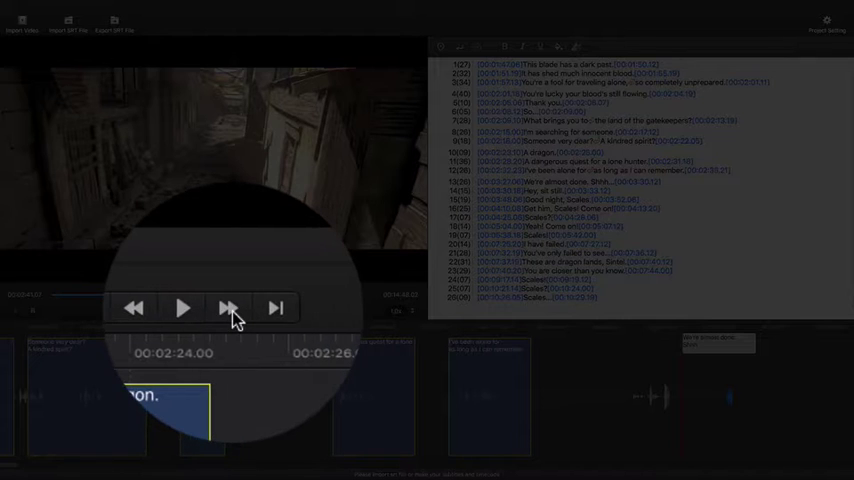
# - Jump playback forward to the next subtitle with the player's forward button
pyautogui.click(207, 308)
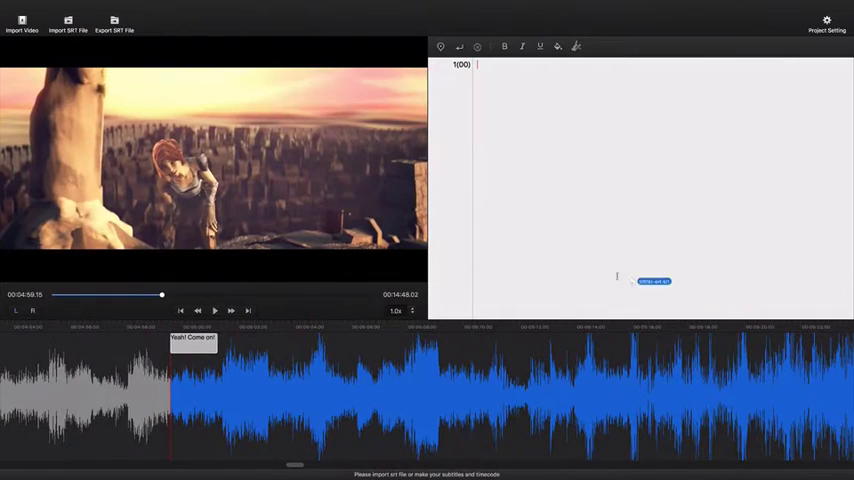
# - Paste the copied Sintel subtitle script into the empty editor
pyautogui.click(68, 24)
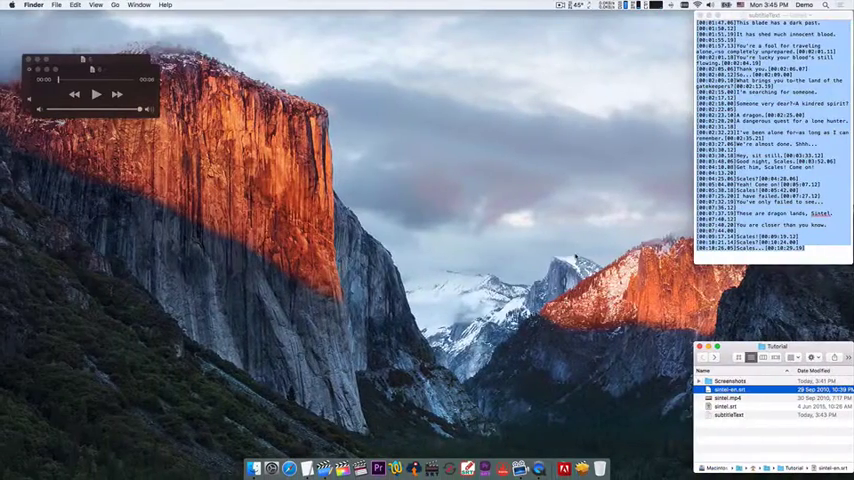
pyautogui.rightClick(750, 180)
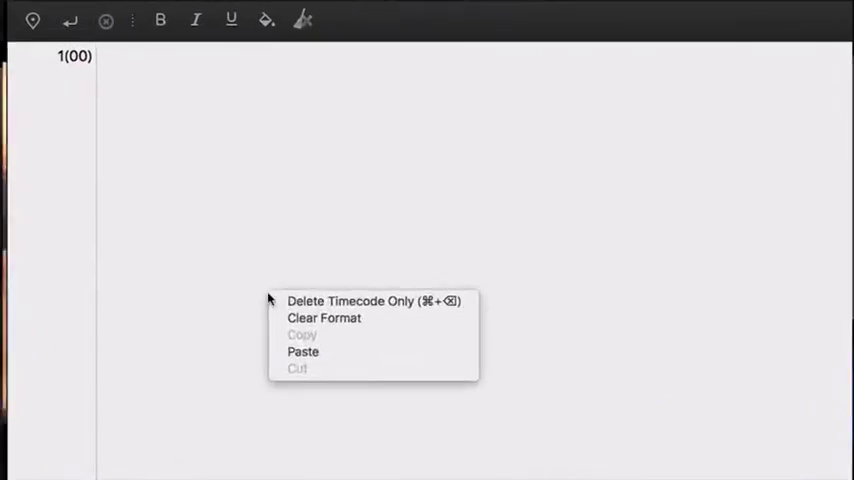
pyautogui.click(302, 351)
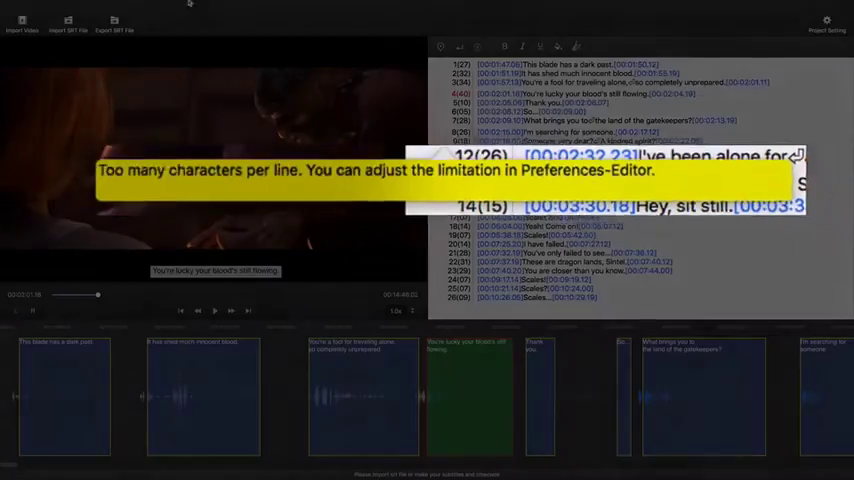
pyautogui.click(47, 8)
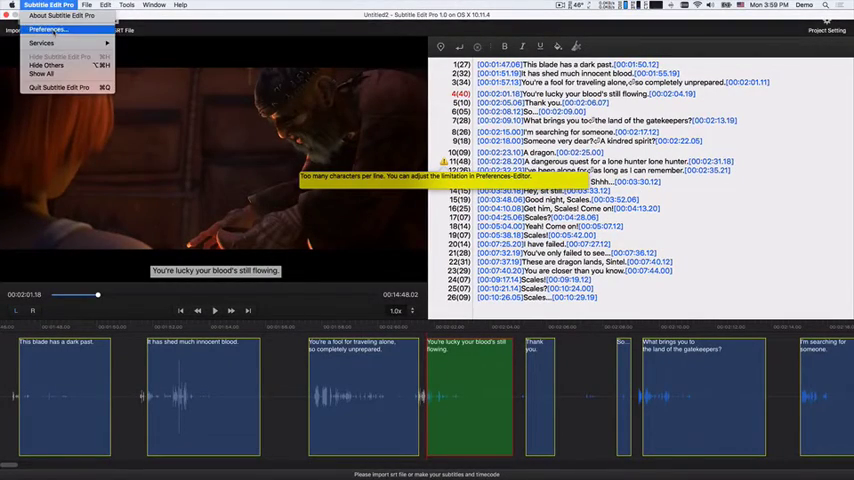
pyautogui.click(48, 28)
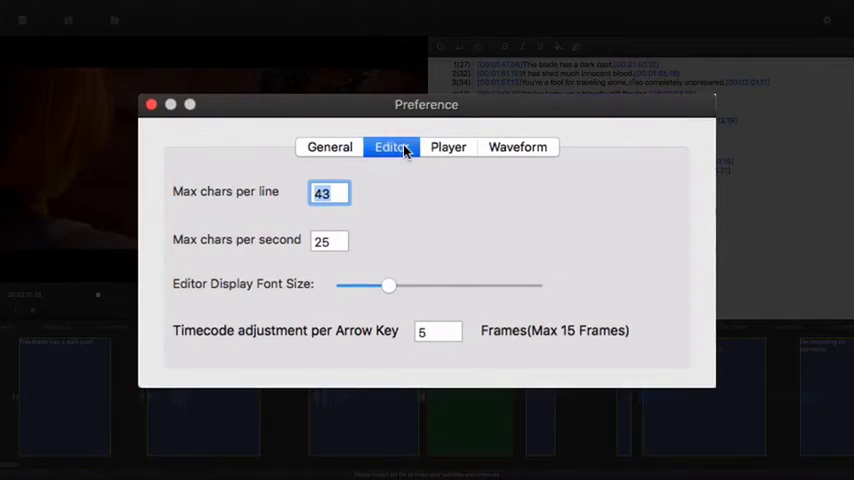
pyautogui.moveTo(193, 256)
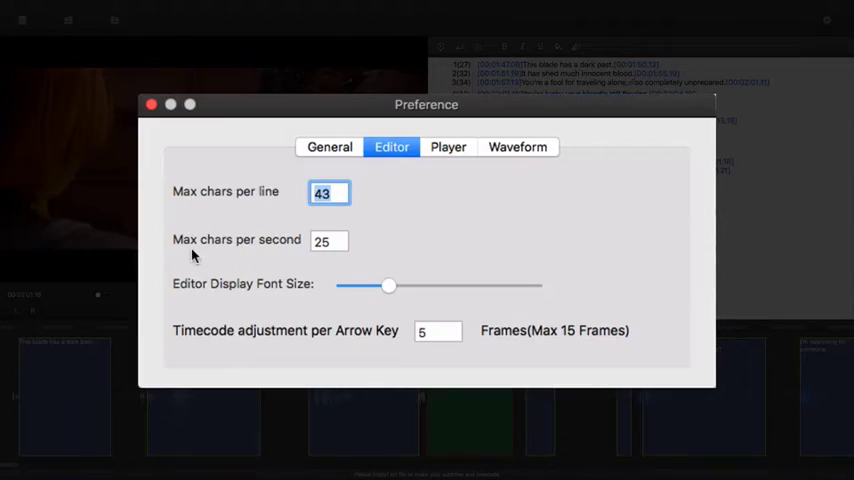
pyautogui.click(155, 104)
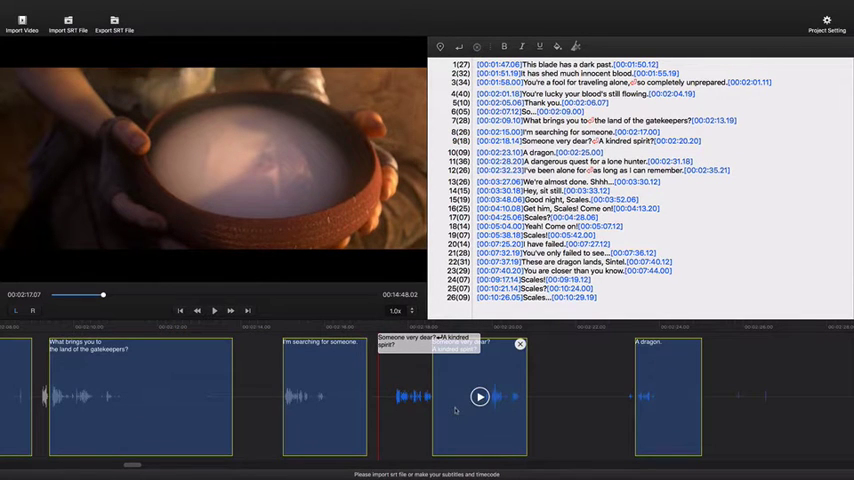
# - Shrink the waveform with Project Setting's Waveform Horizontal Size slider, then undo the last edit
pyautogui.click(825, 22)
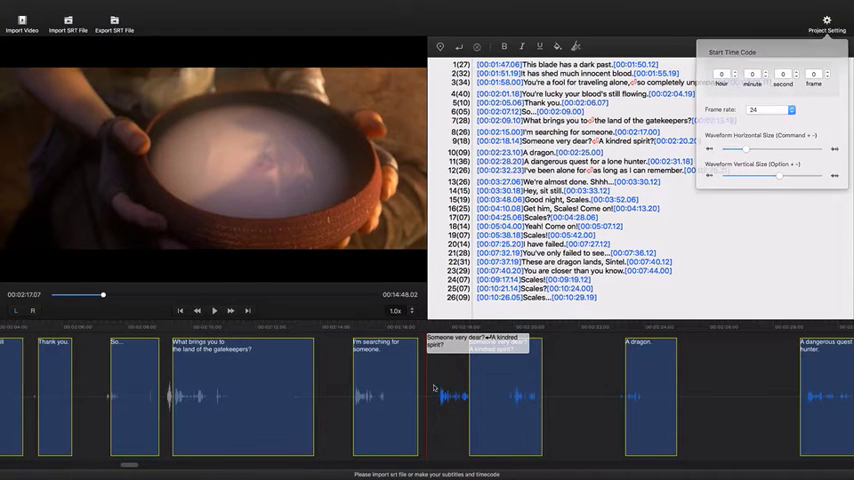
pyautogui.click(211, 310)
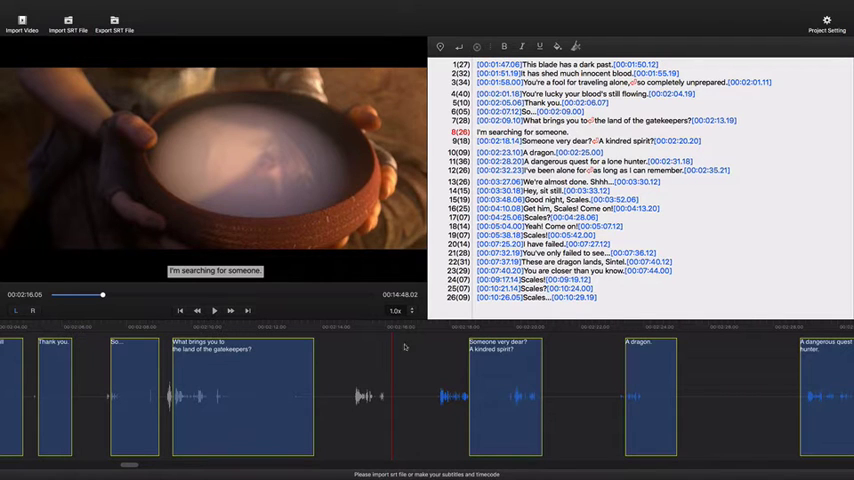
pyautogui.press('cmd+z')
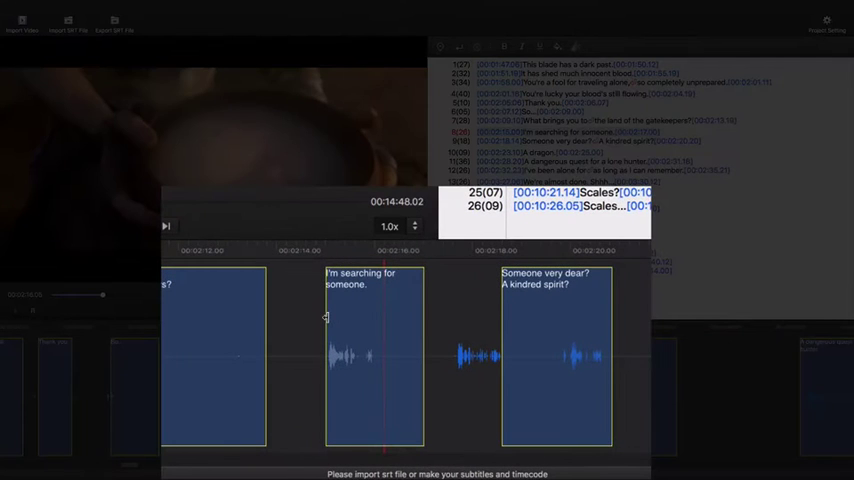
# - Retime 'I'm searching for someone.' and set the lone-hunter subtitle to 00:02:28.20–00:02:31.18
pyautogui.click(370, 357)
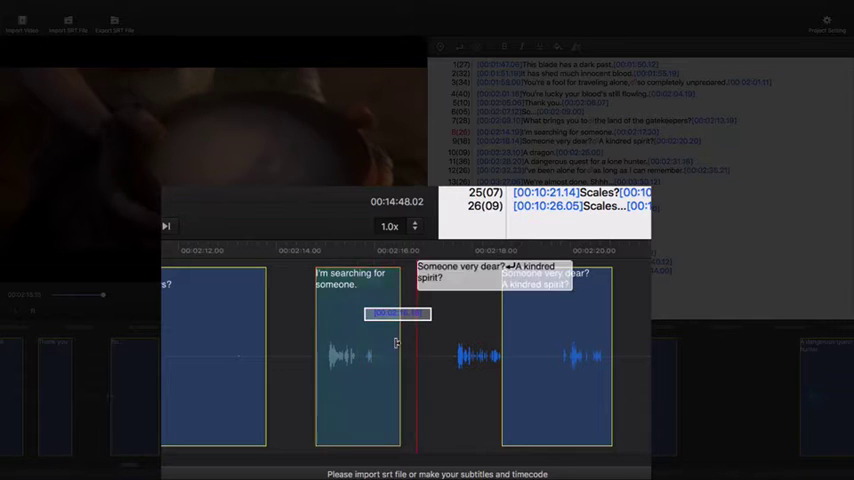
pyautogui.click(355, 360)
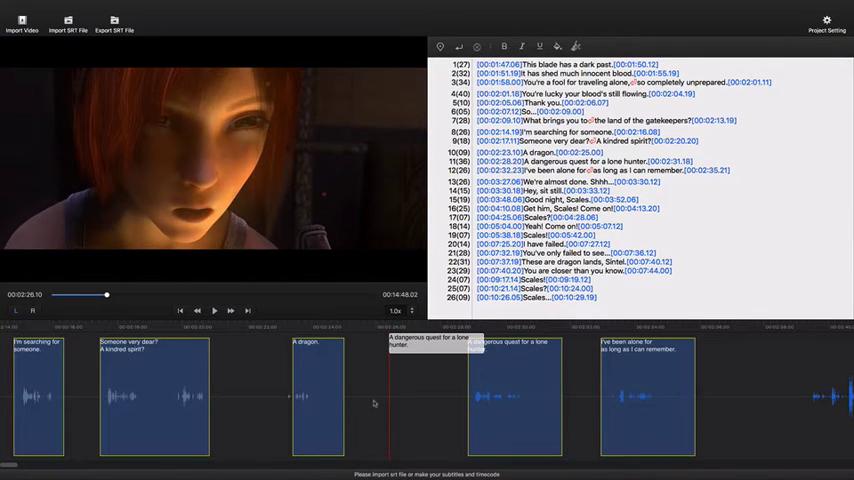
pyautogui.click(214, 311)
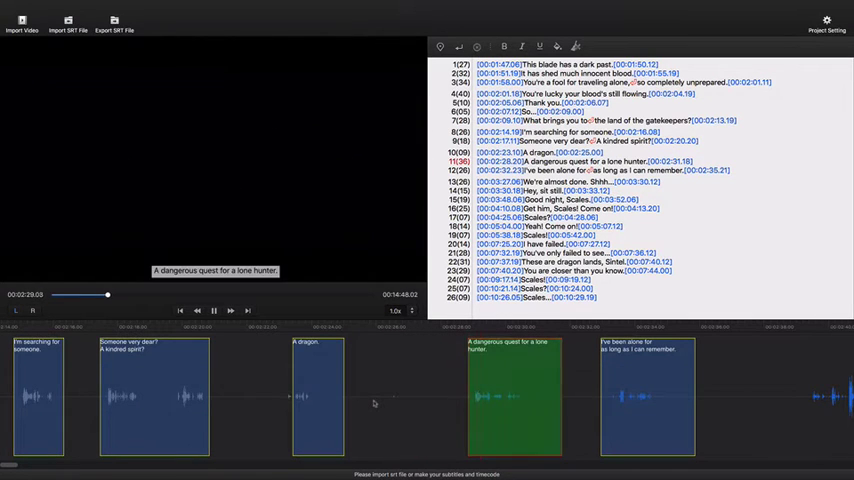
pyautogui.click(214, 311)
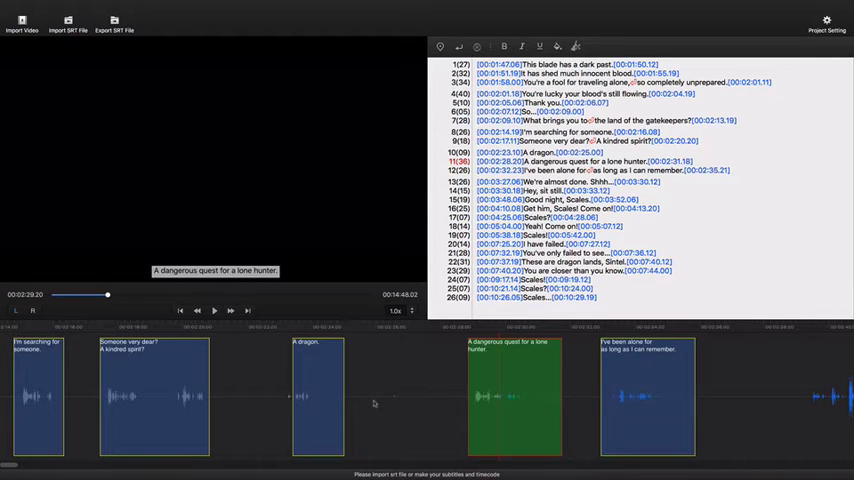
pyautogui.press('cmd+j')
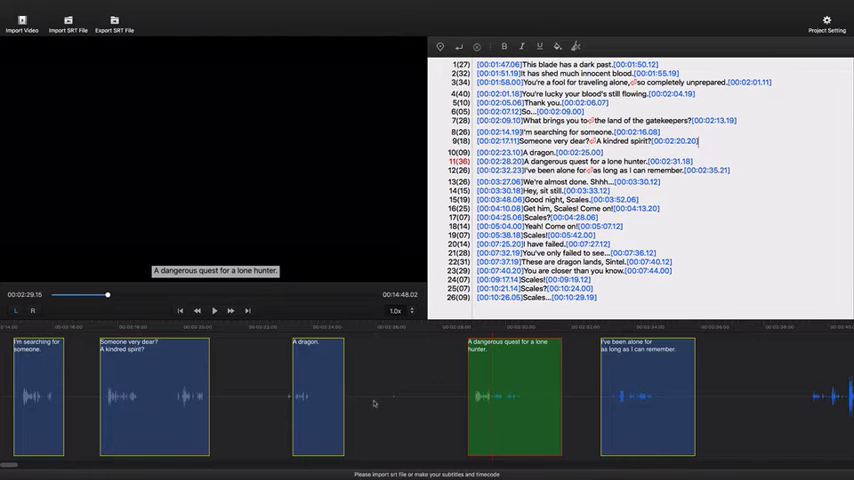
pyautogui.click(213, 310)
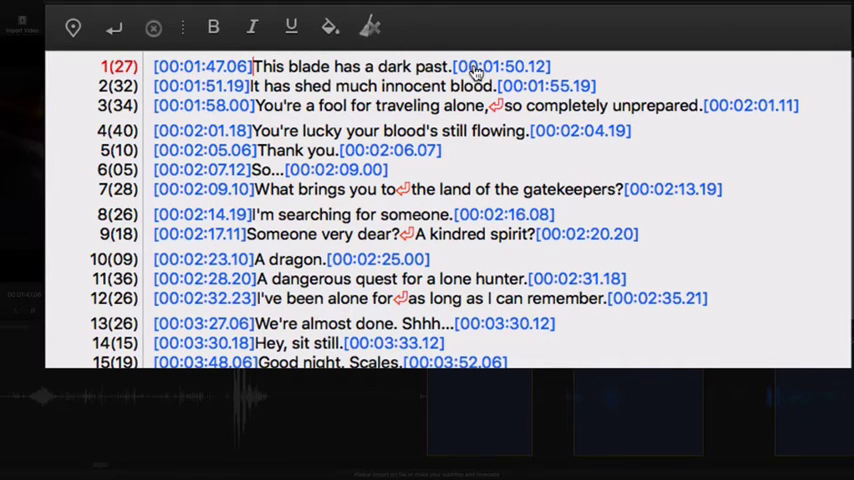
pyautogui.moveTo(218, 92)
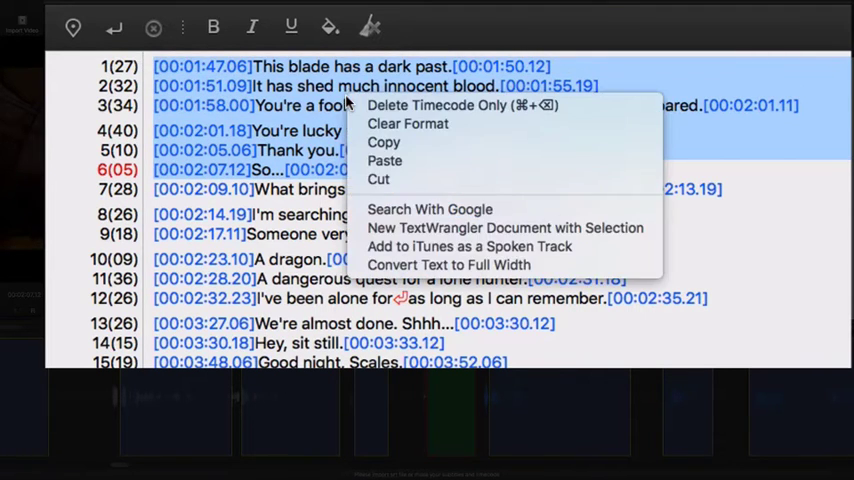
pyautogui.moveTo(435, 107)
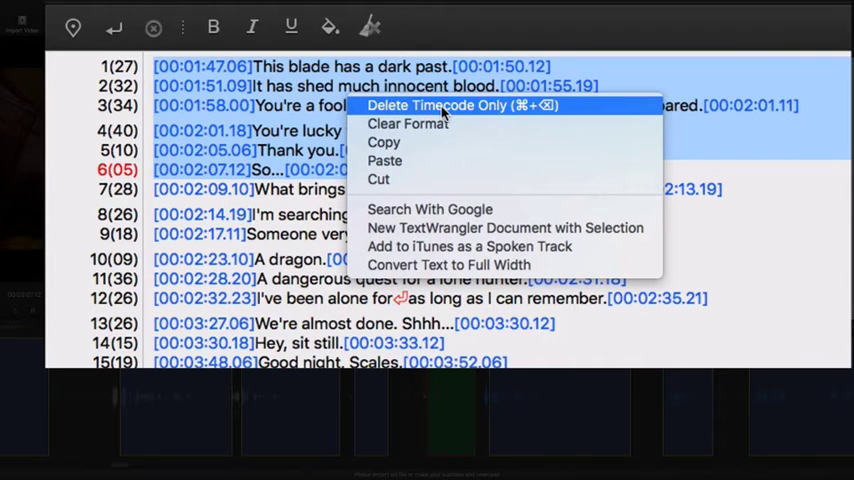
pyautogui.click(465, 105)
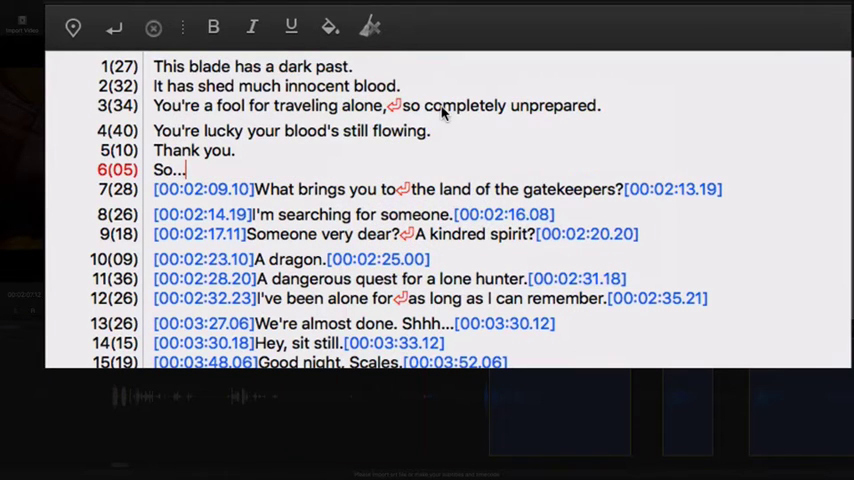
pyautogui.press('cmd+z')
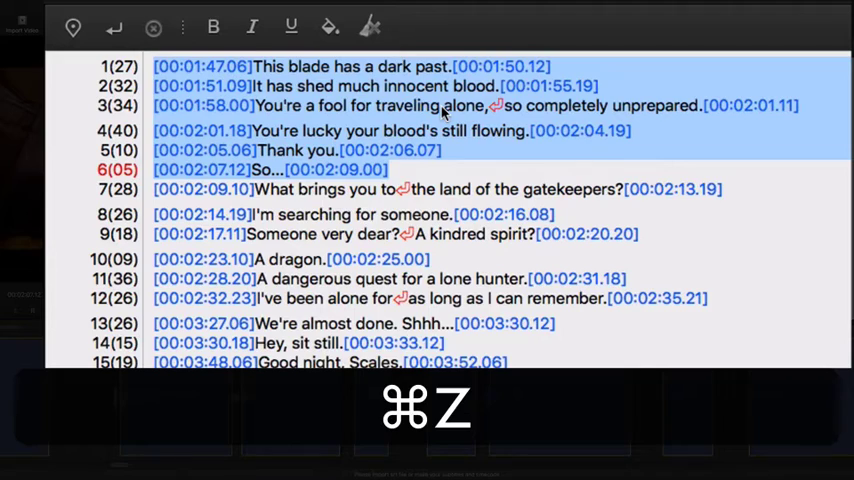
pyautogui.press('cmd+z')
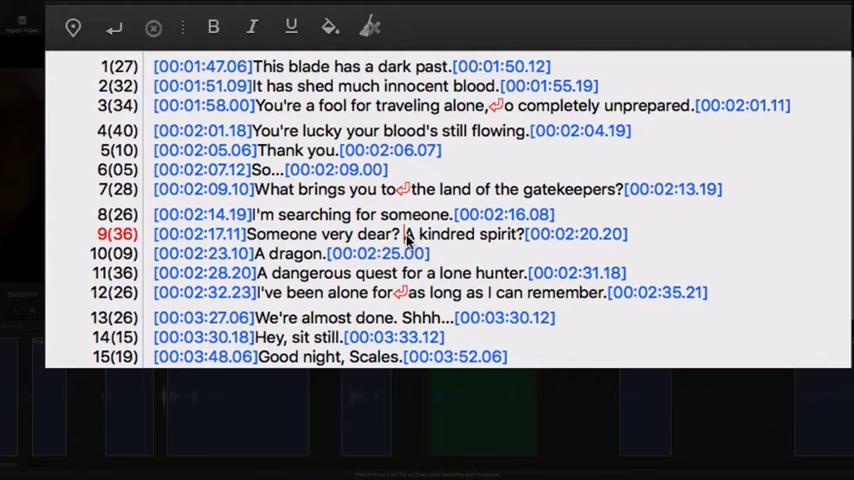
pyautogui.moveTo(530, 245)
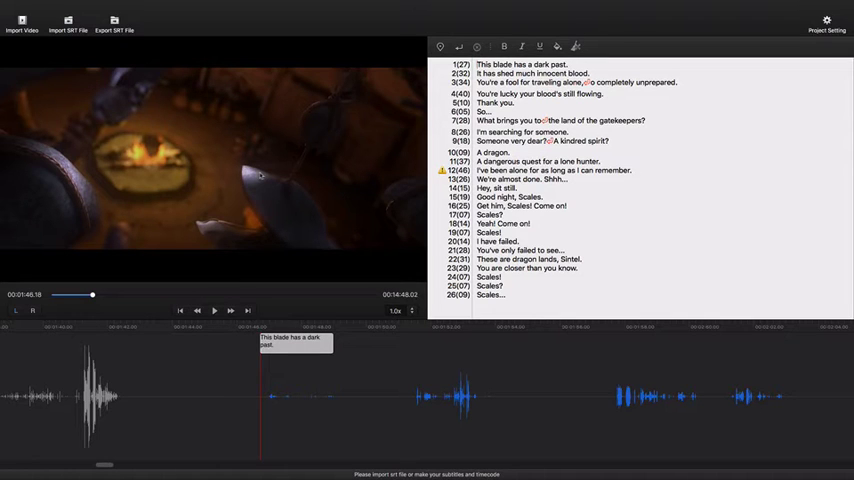
# - Set the start timecode hour to 1, start a new document, and play at 0.5x speed
pyautogui.click(825, 22)
pyautogui.write('1')
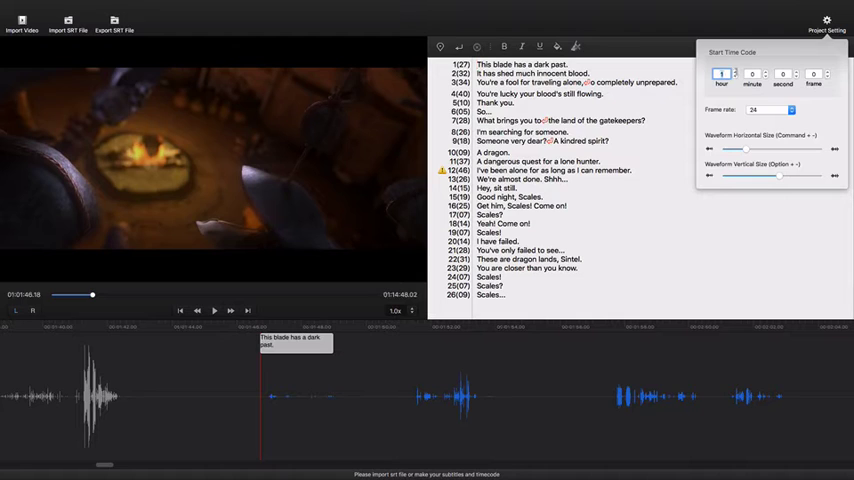
pyautogui.click(827, 22)
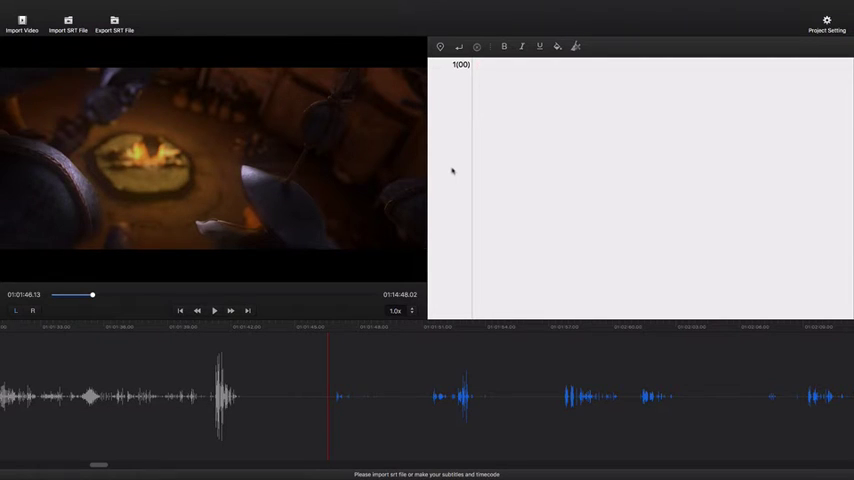
pyautogui.click(400, 311)
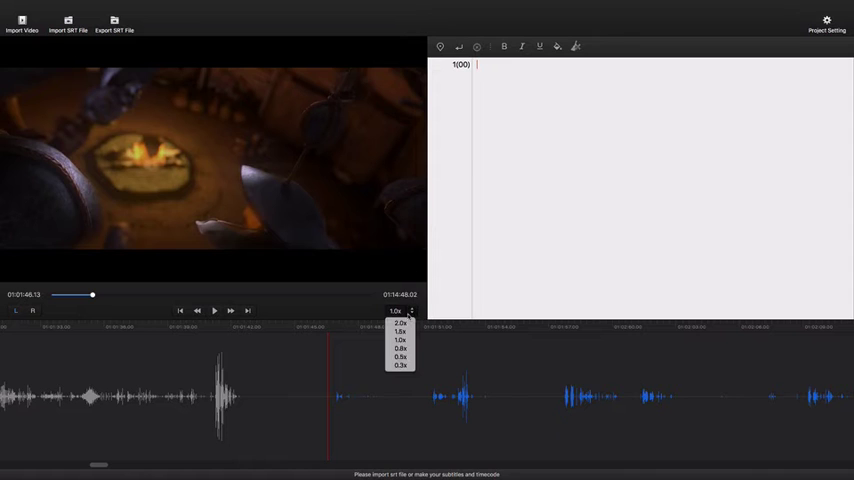
pyautogui.click(400, 376)
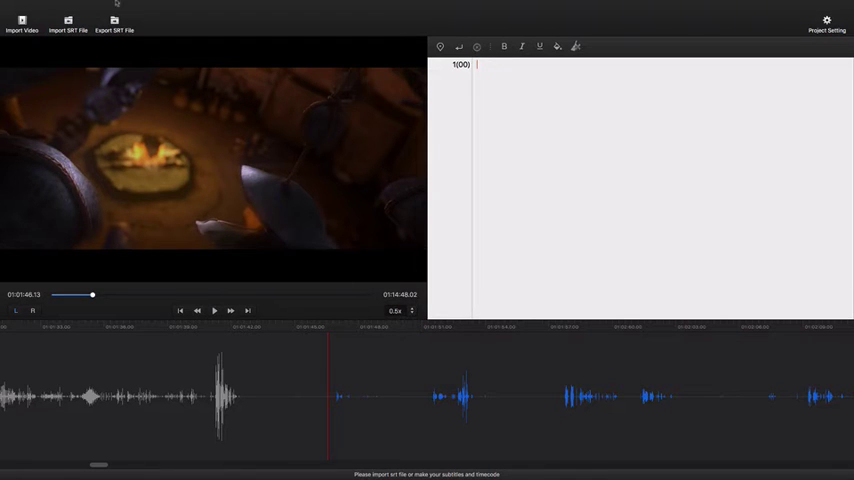
pyautogui.click(63, 5)
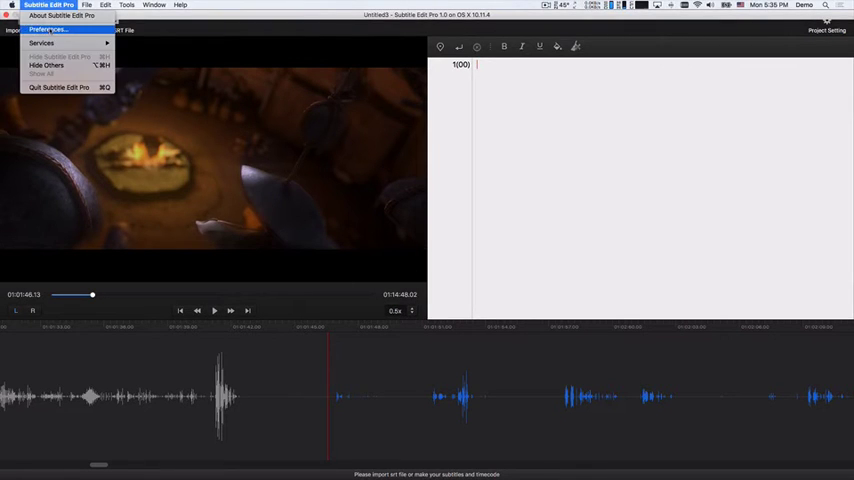
# - In the Preferences Waveform tab, choose 2x drag playback and set Play video times to 4
pyautogui.click(63, 30)
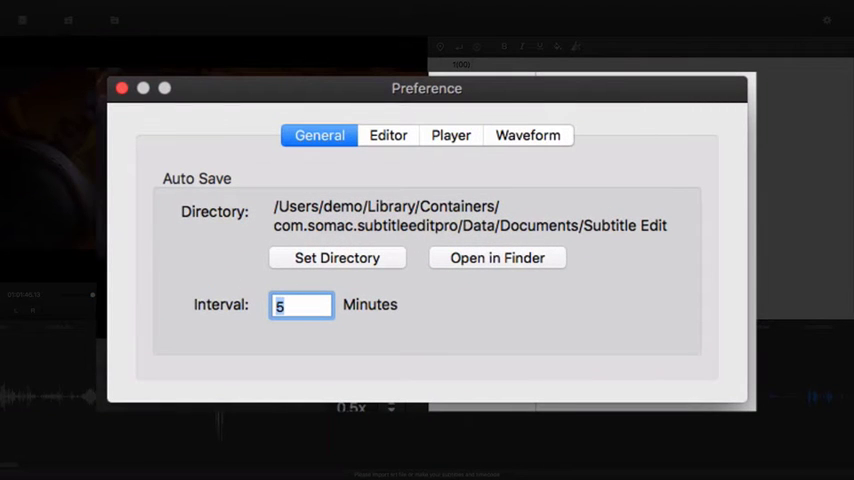
pyautogui.moveTo(526, 138)
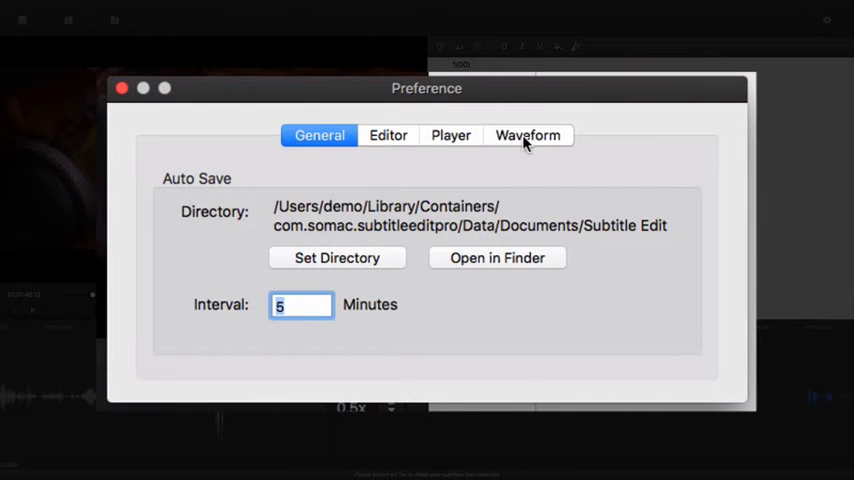
pyautogui.click(526, 135)
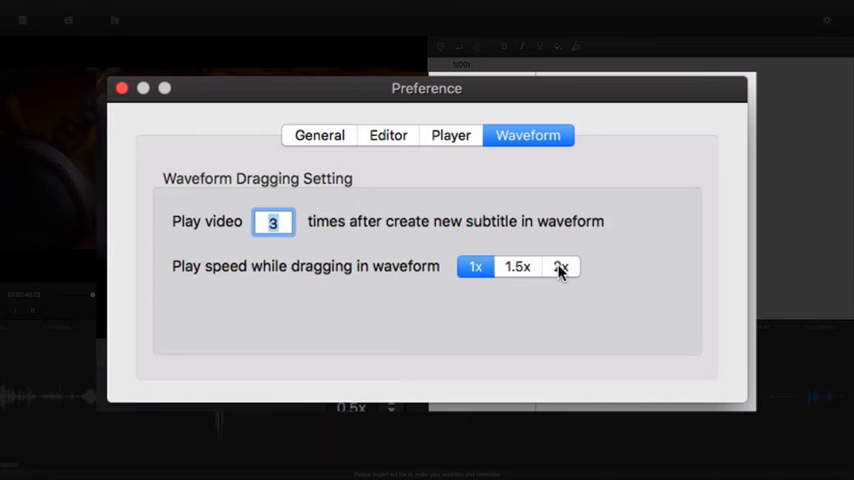
pyautogui.click(561, 266)
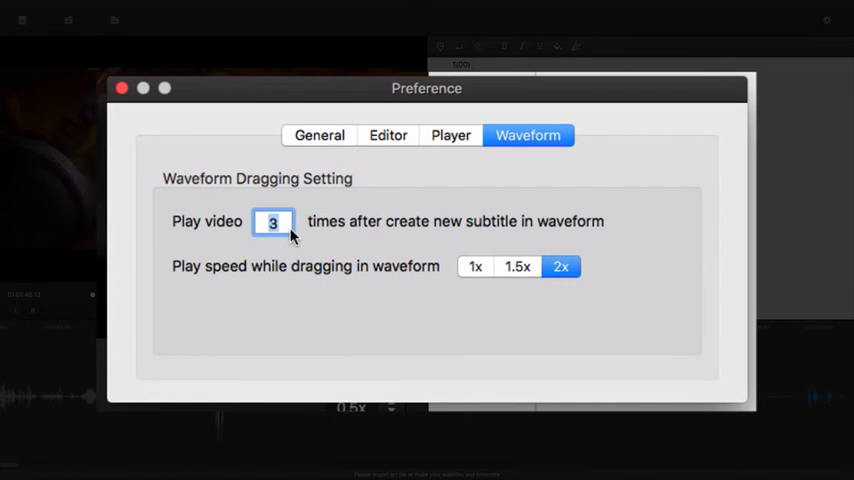
pyautogui.write('4')
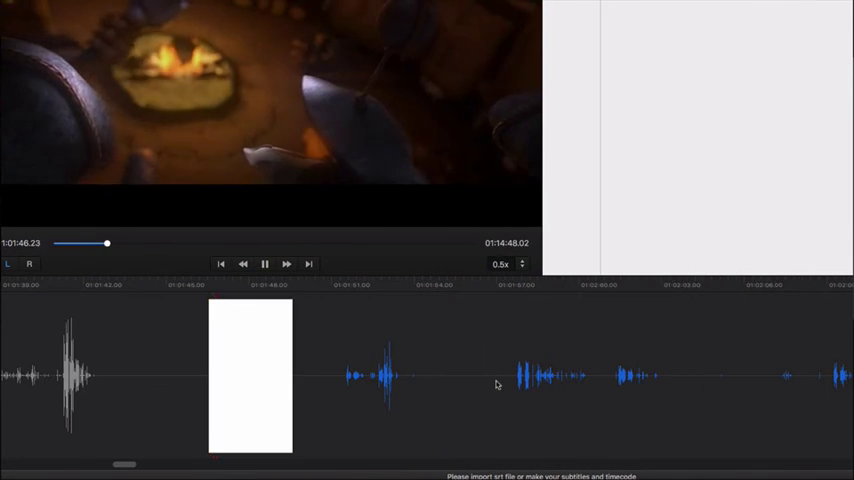
# - Type 'this blade has a dark past.' and 'it has shed much innocent blood.' into dragged waveform blocks
pyautogui.write('this blade has a dark past.')
pyautogui.write('it has shed ')
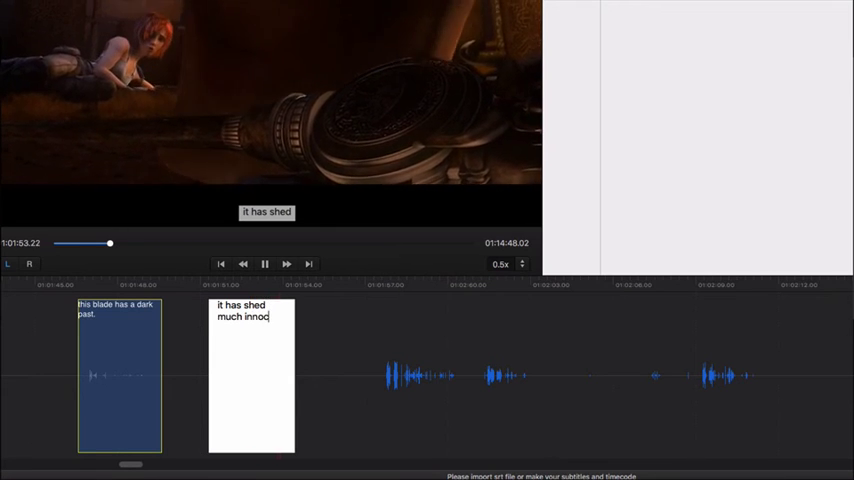
pyautogui.write('much innocent blood.')
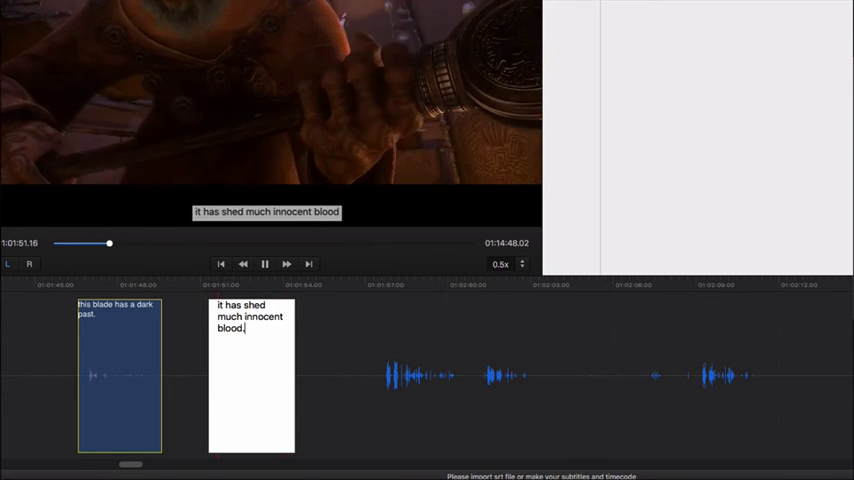